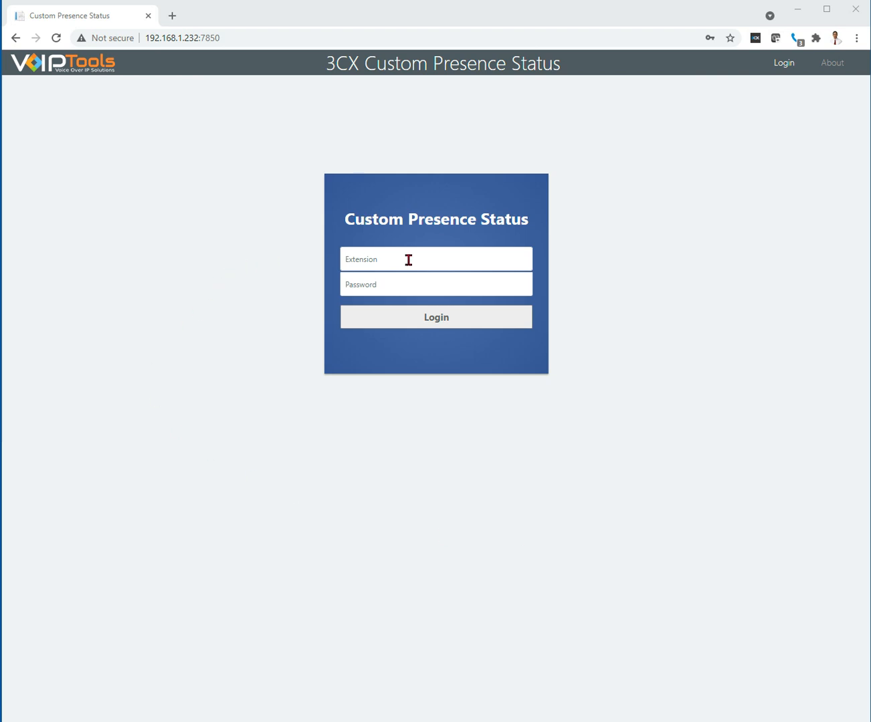
# Enter extension 000 and autofill its saved password on the login form
pyautogui.write('000')
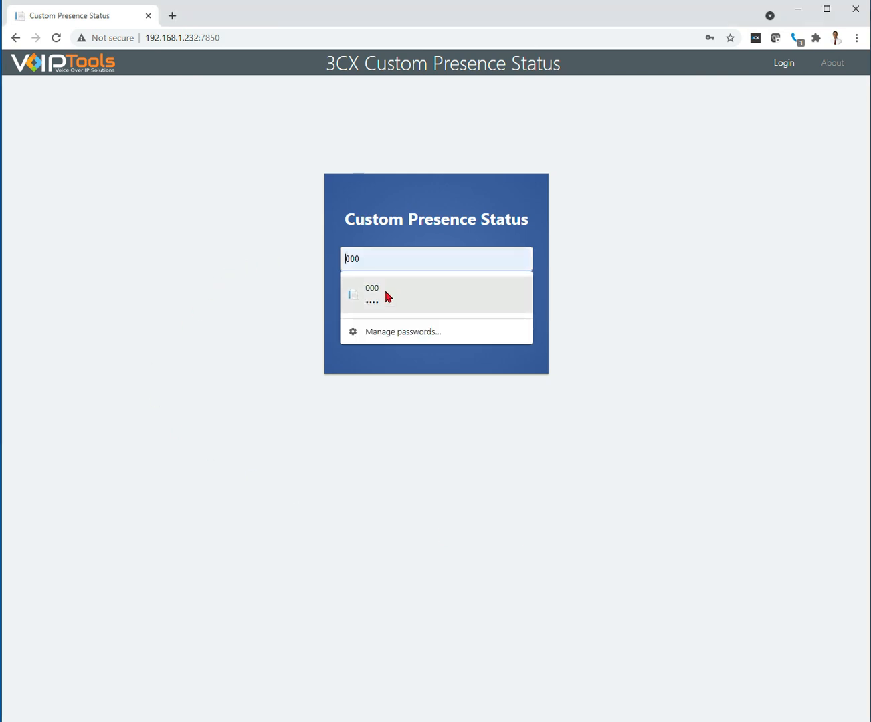
pyautogui.click(435, 295)
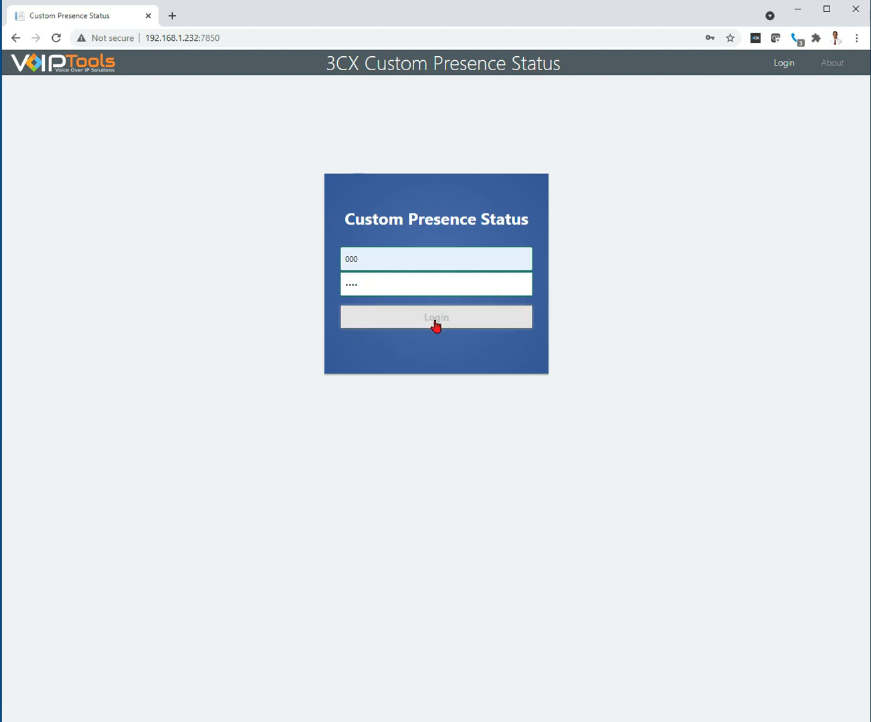
# Sign in as extension 000 and land on the Wallboard page
pyautogui.click(435, 316)
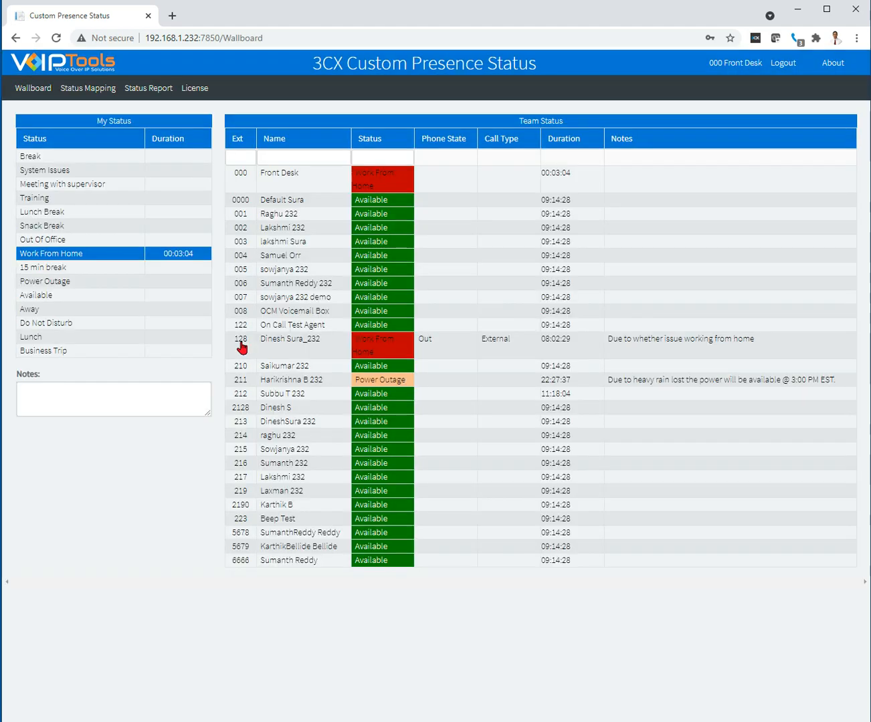
pyautogui.moveTo(65, 519)
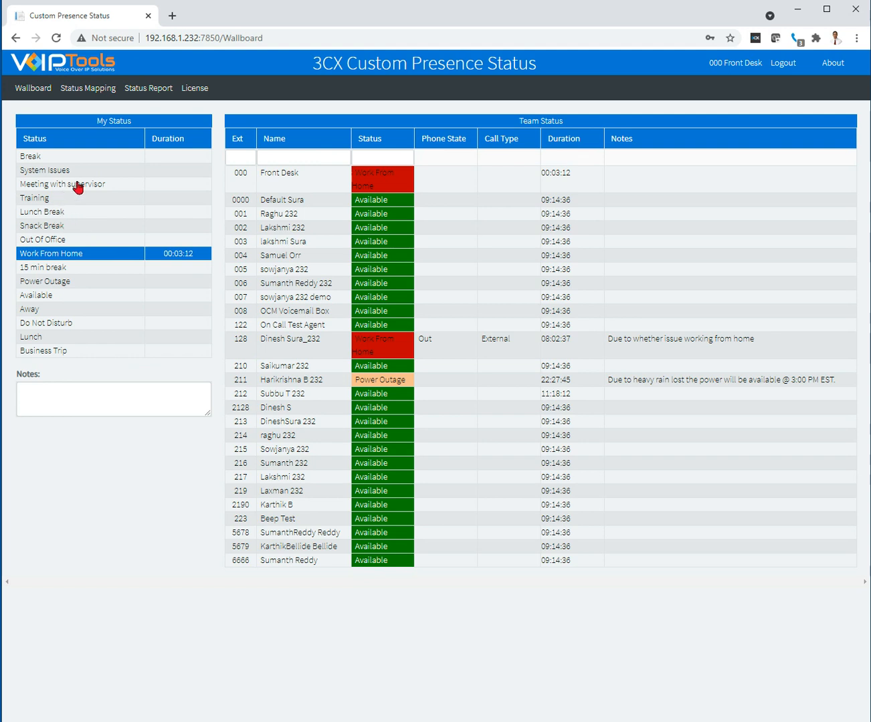
pyautogui.moveTo(432, 260)
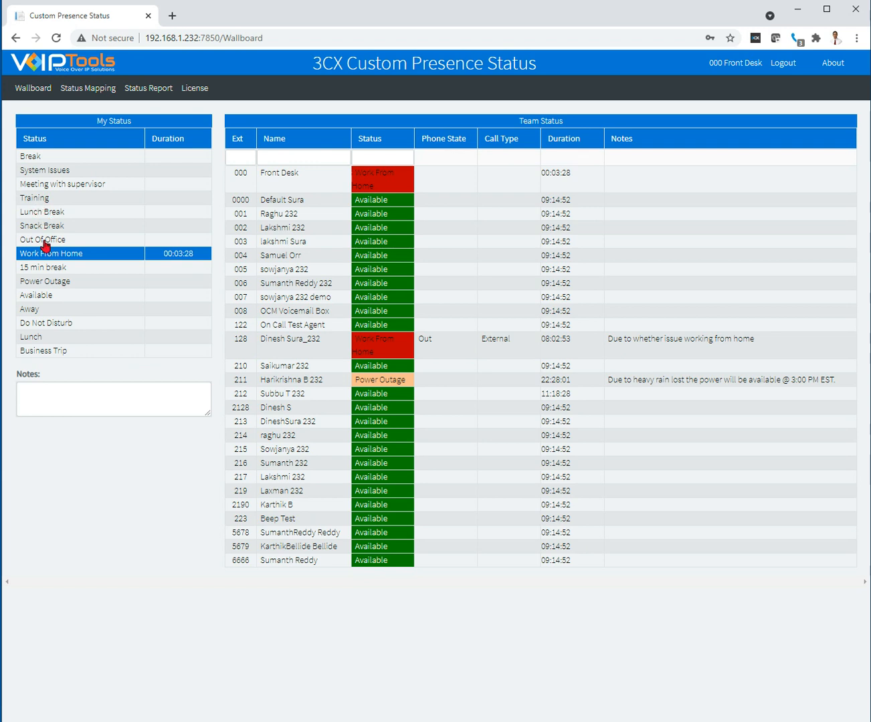
# Switch my status to 15 min break and add the note 'Back at 2:00'
pyautogui.click(51, 268)
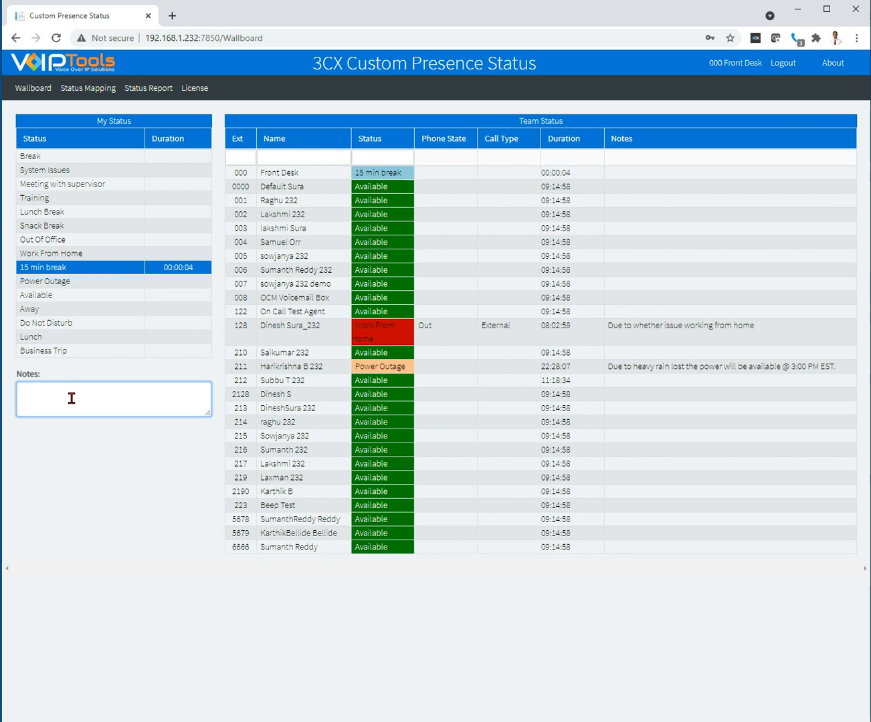
pyautogui.write('Back at 2:00')
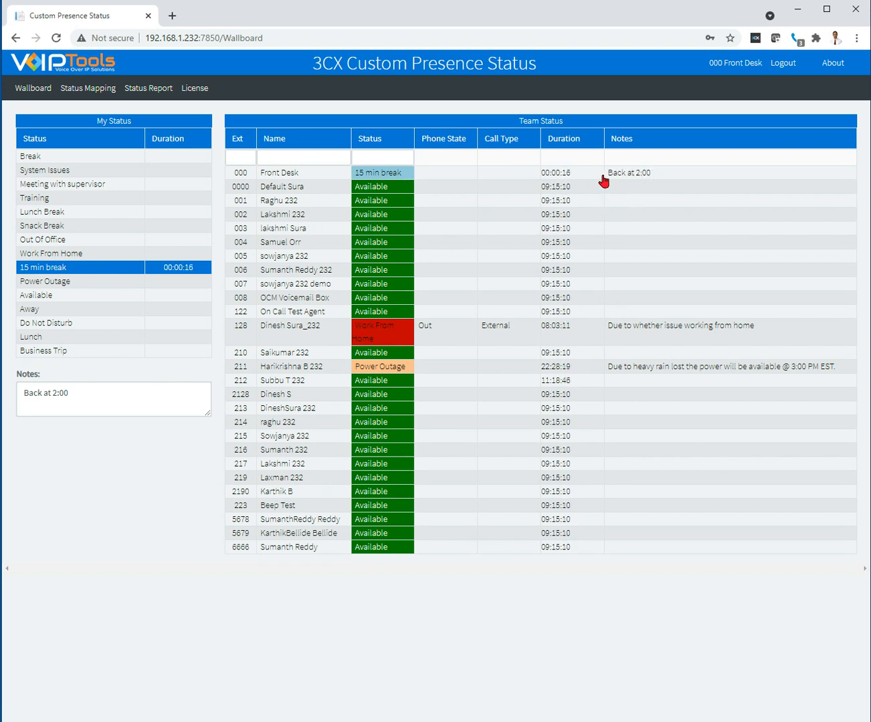
pyautogui.moveTo(655, 181)
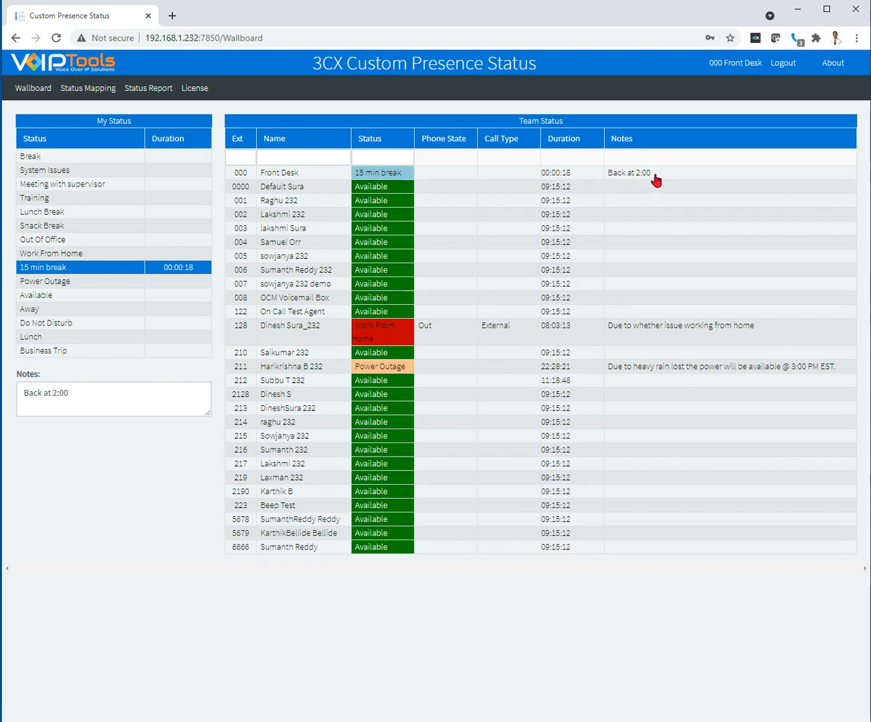
pyautogui.moveTo(81, 629)
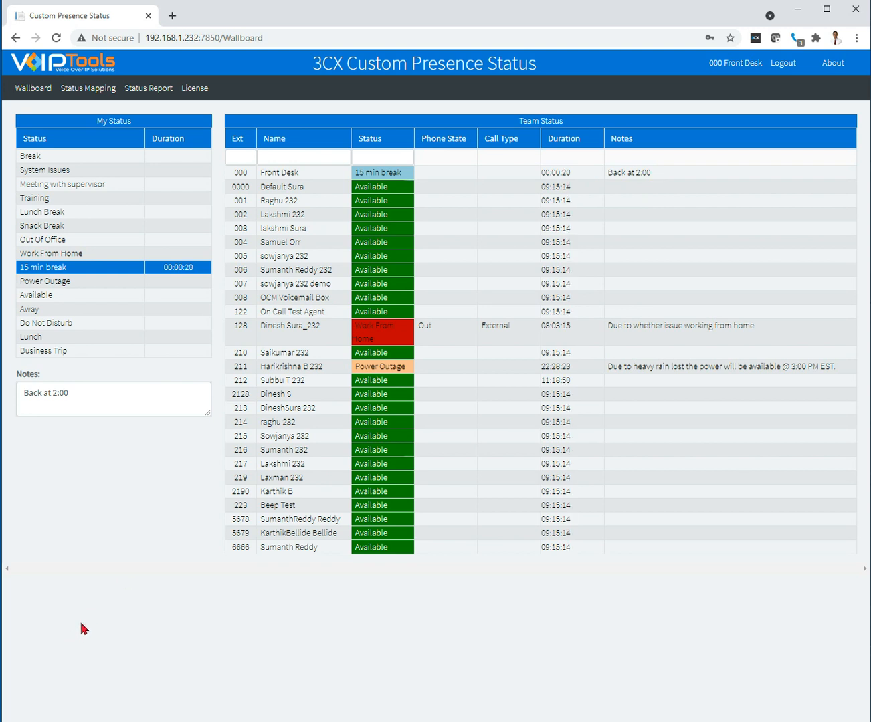
pyautogui.moveTo(111, 565)
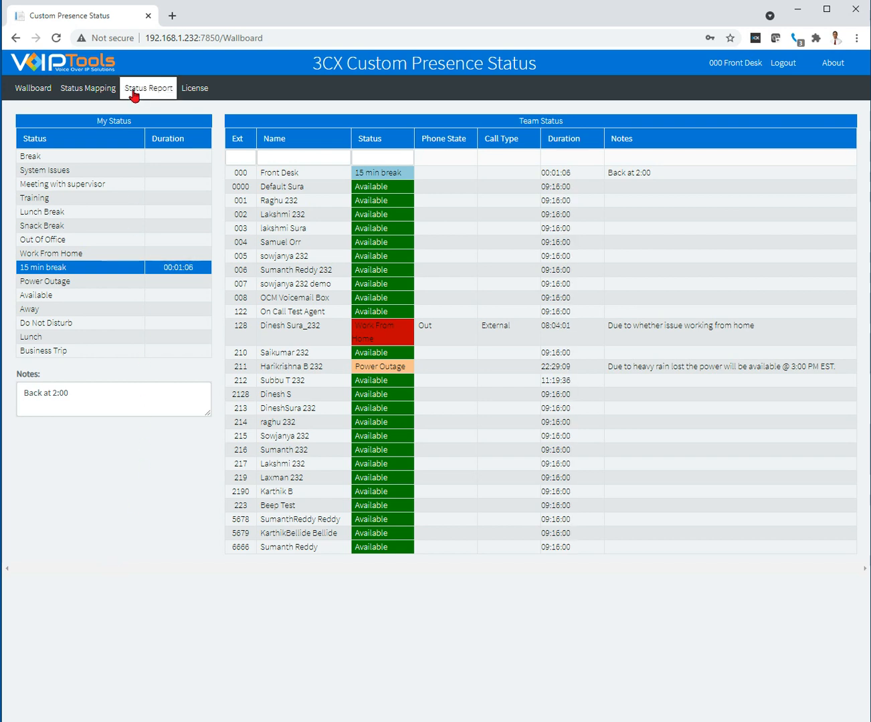
# Open the Status Report tab to view the Agent Presence Status Log
pyautogui.click(148, 88)
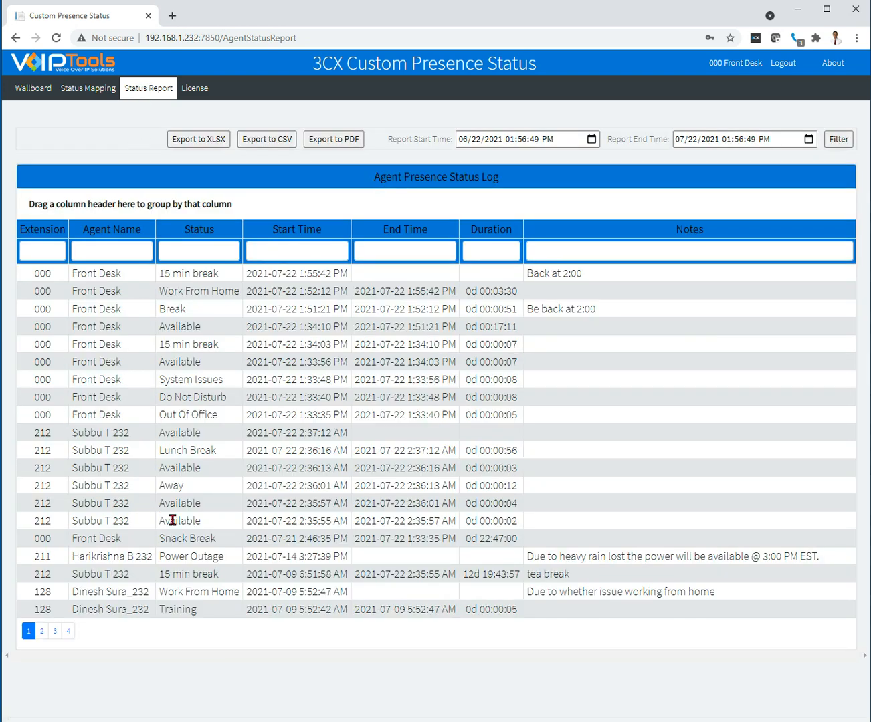
pyautogui.moveTo(200, 695)
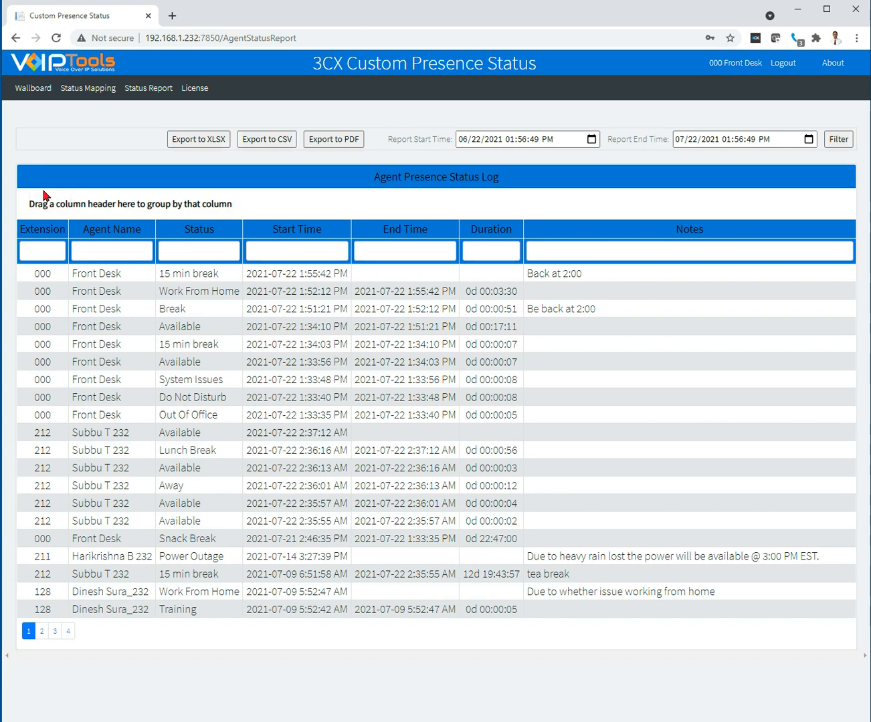
# Group the log by Extension then Status, expanding extension 128's Break entries
pyautogui.moveTo(42, 229); pyautogui.dragTo(39, 201)
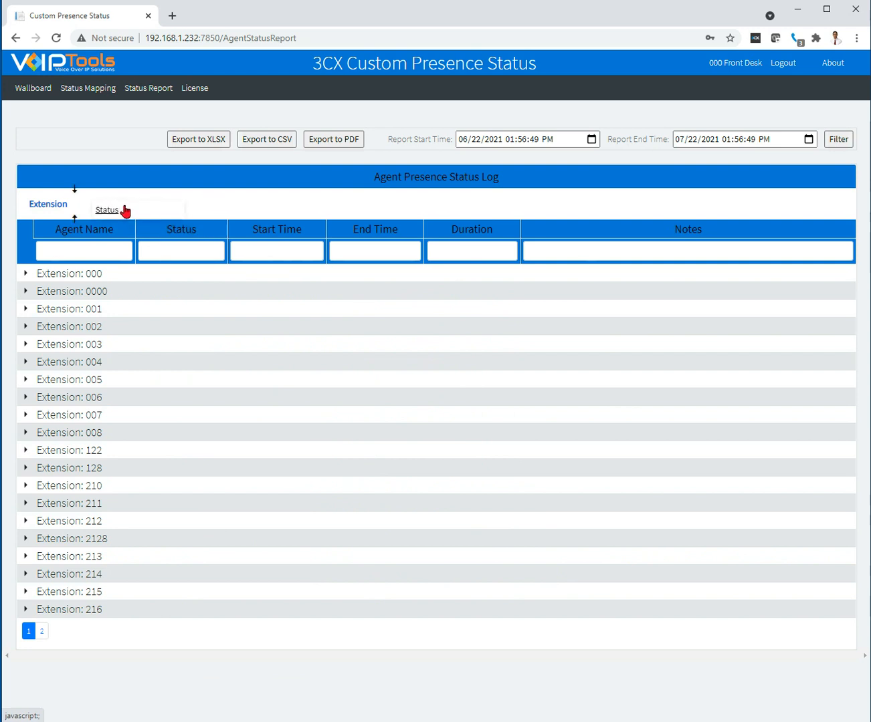
pyautogui.click(107, 209)
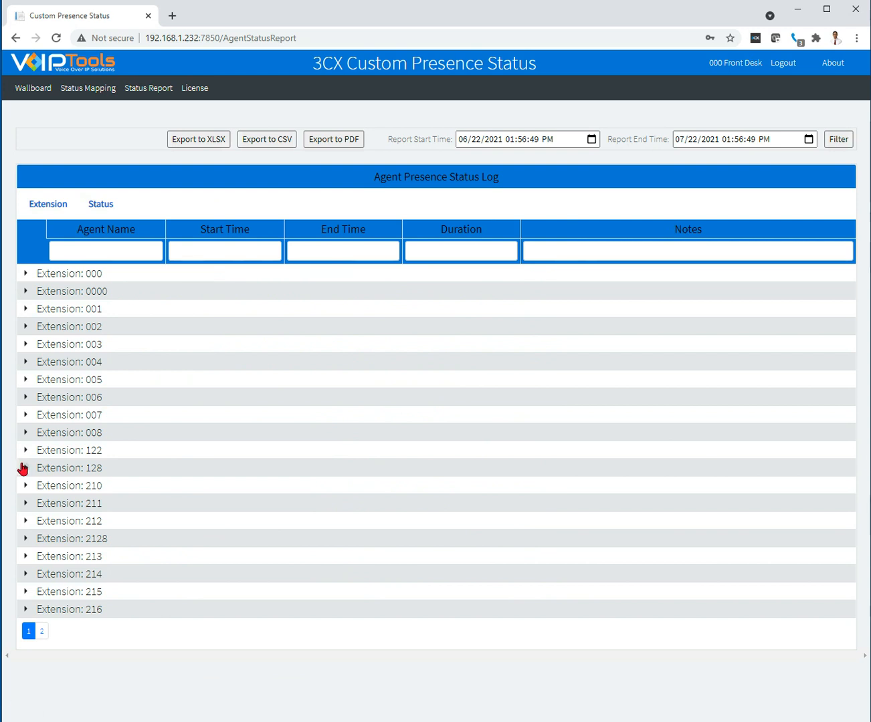
pyautogui.click(24, 468)
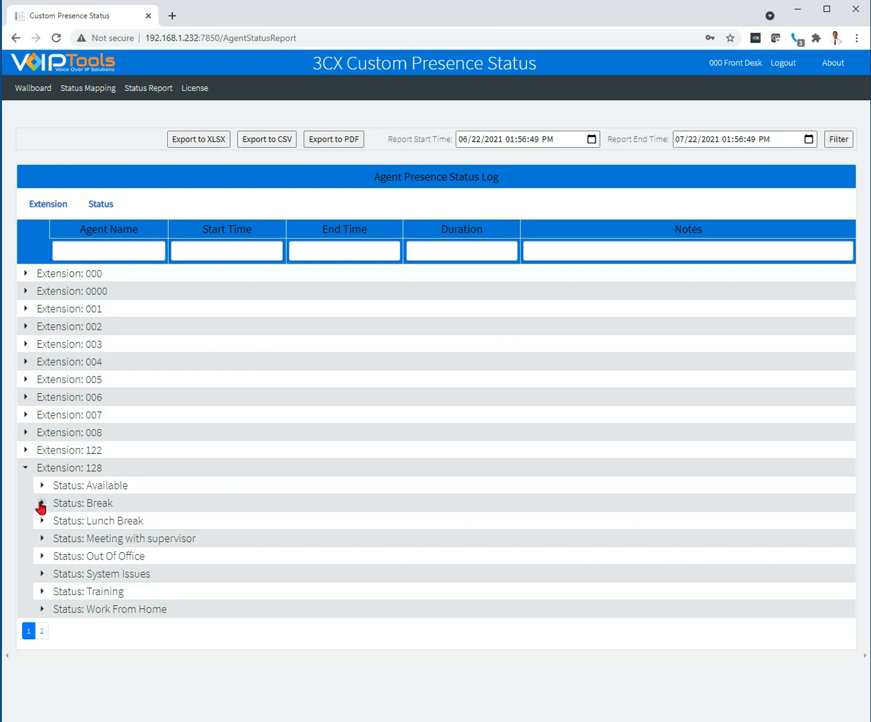
pyautogui.click(41, 503)
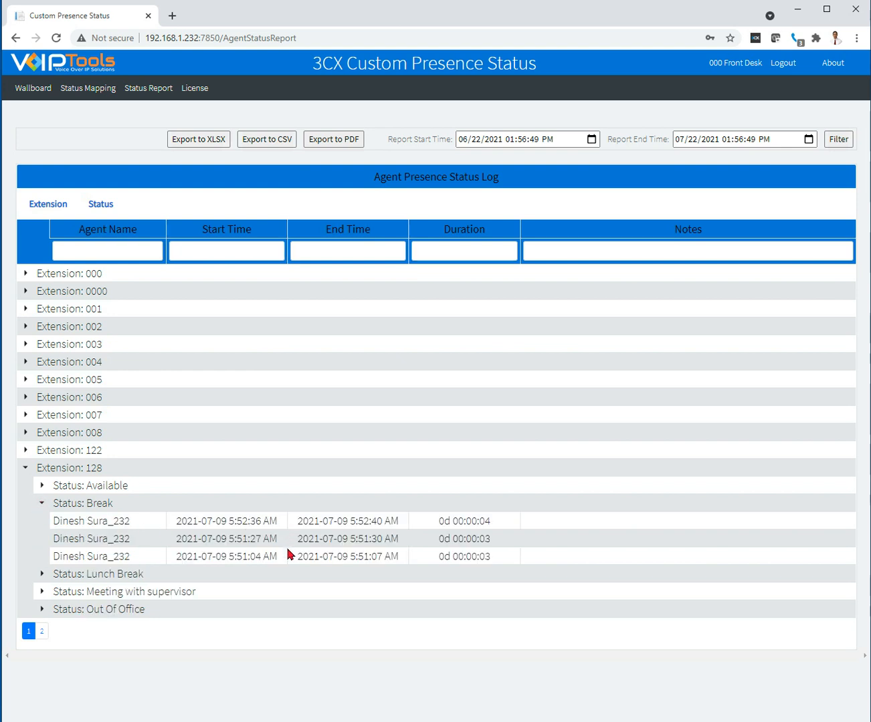
pyautogui.click(498, 139)
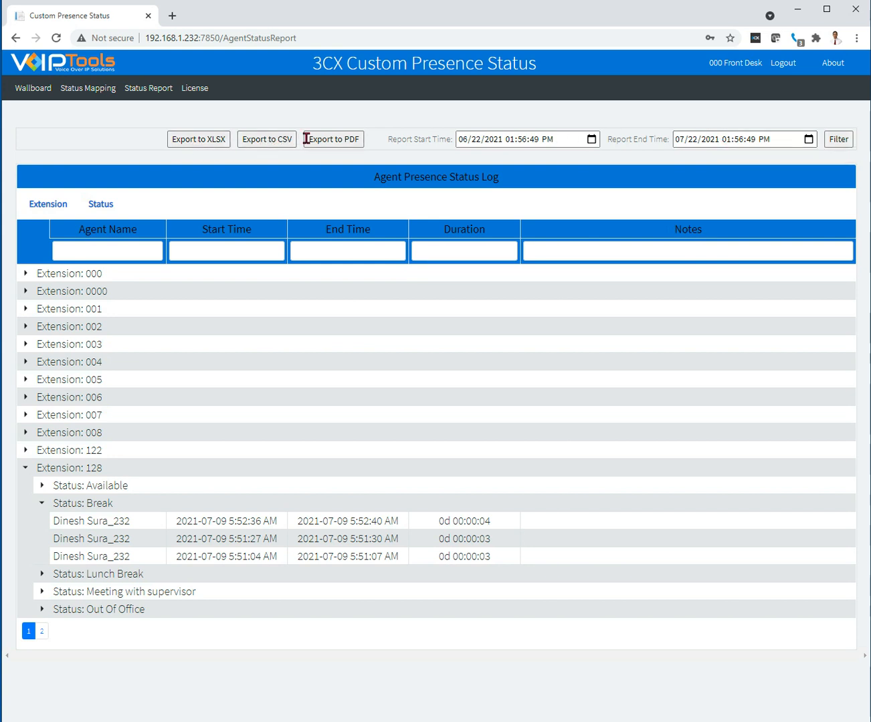
pyautogui.moveTo(148, 113)
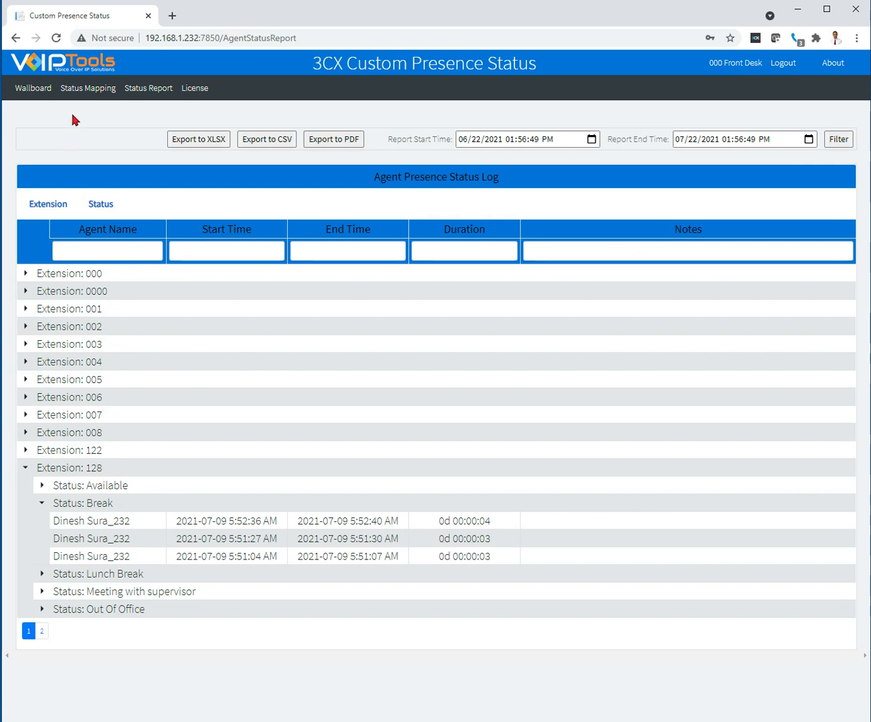
# Open the Status Mapping page listing custom statuses with 3CX status, colour and active flag
pyautogui.click(88, 87)
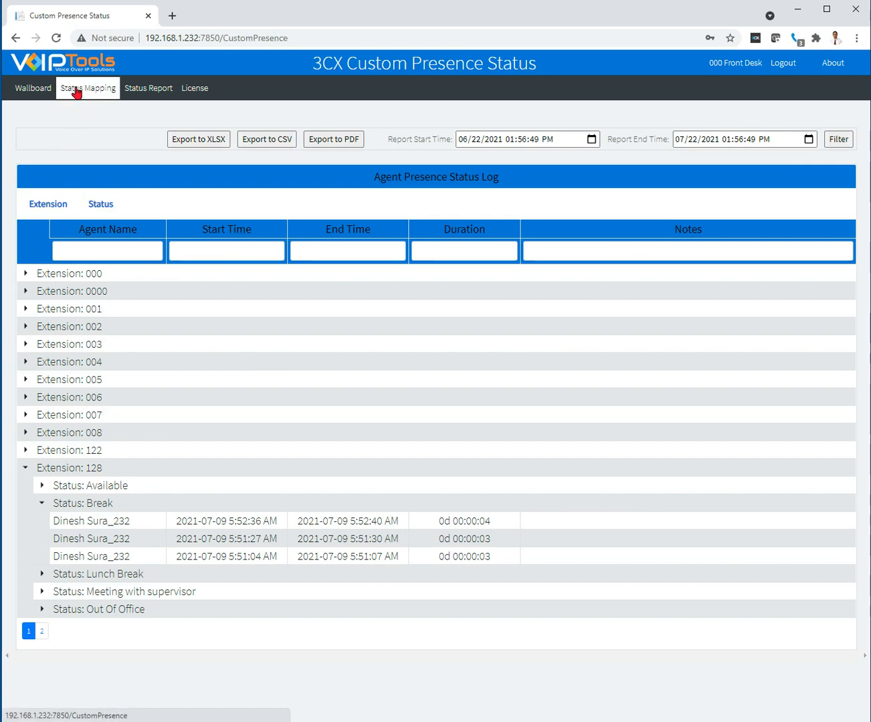
pyautogui.click(87, 87)
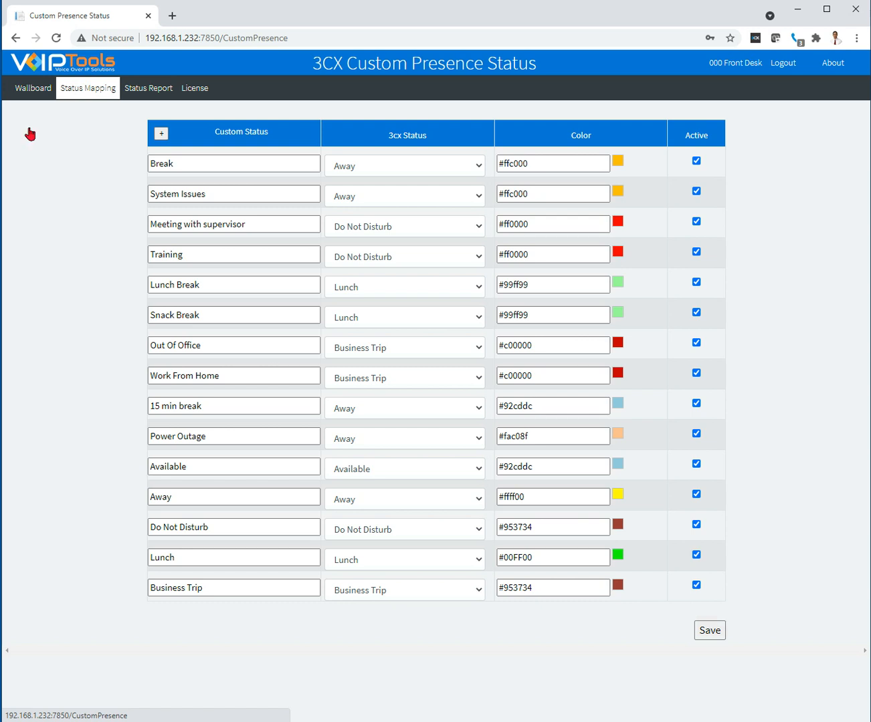
pyautogui.moveTo(83, 223)
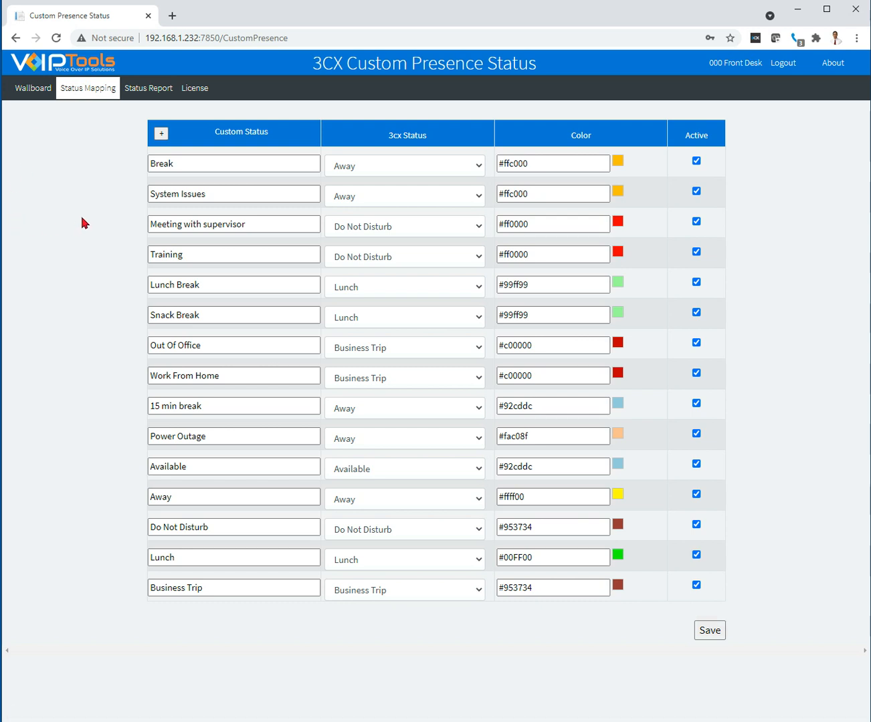
pyautogui.moveTo(196, 187)
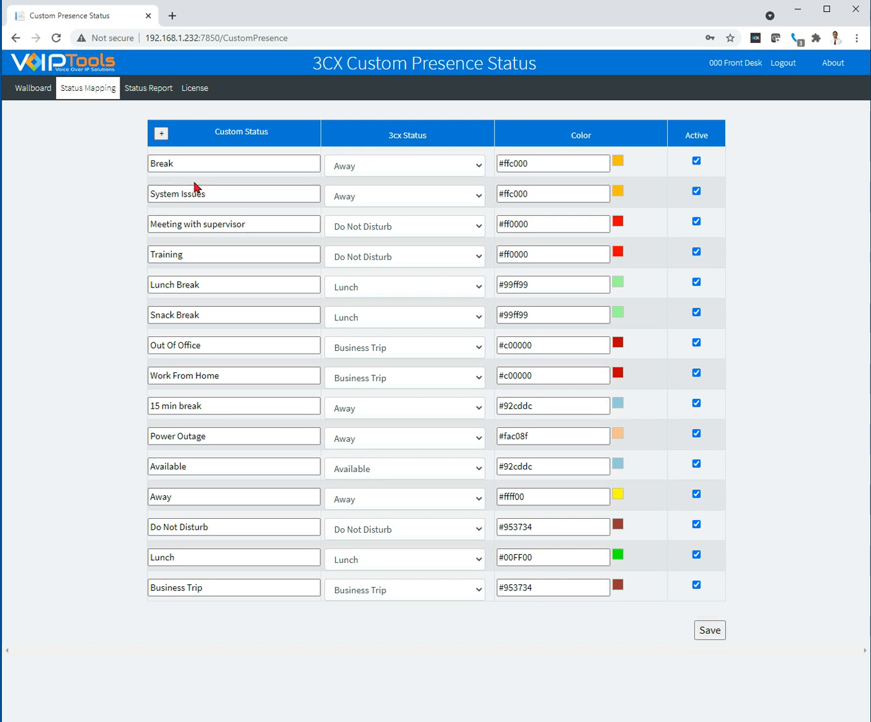
pyautogui.moveTo(404, 173)
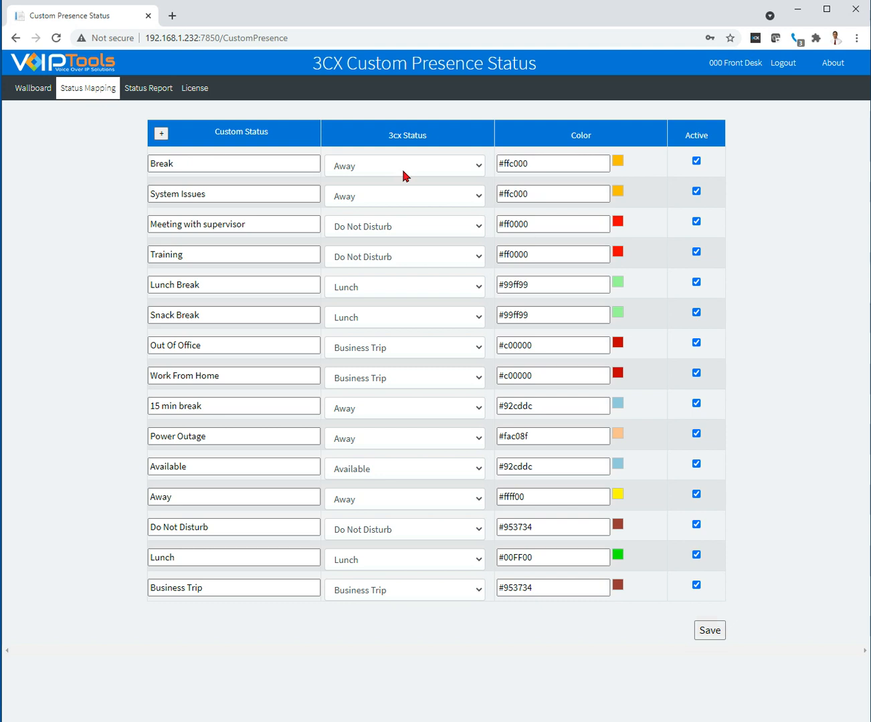
pyautogui.moveTo(416, 395)
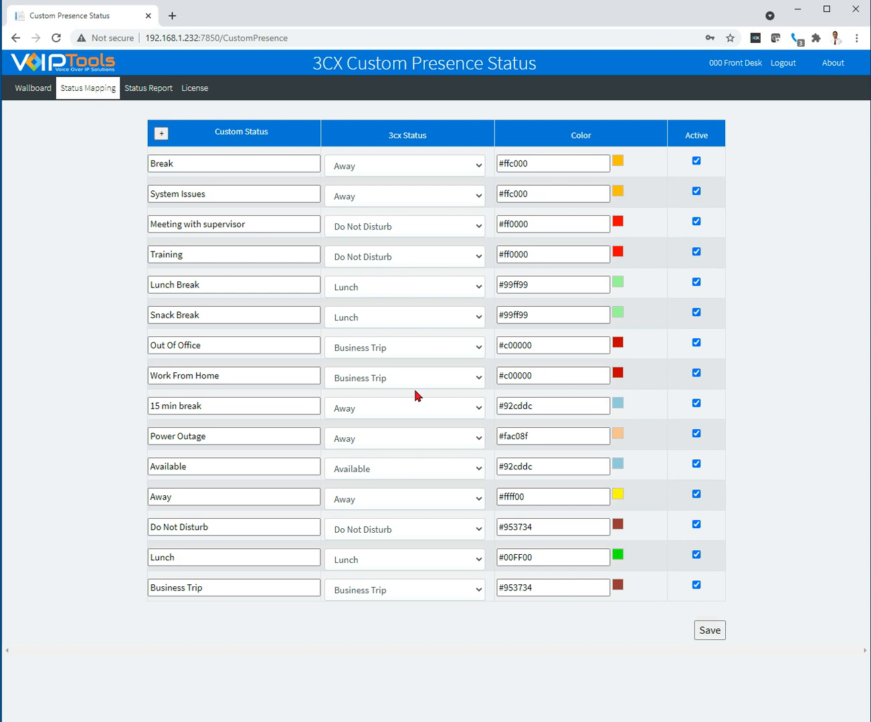
pyautogui.moveTo(410, 614)
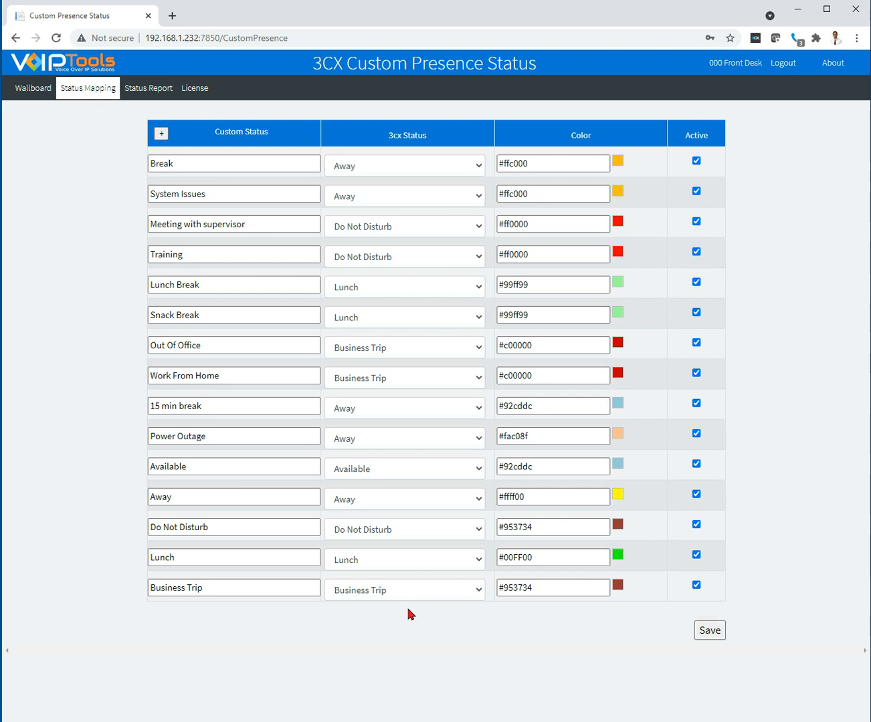
# Go back to the Wallboard, where extension 000 is still on 15 min break
pyautogui.click(32, 88)
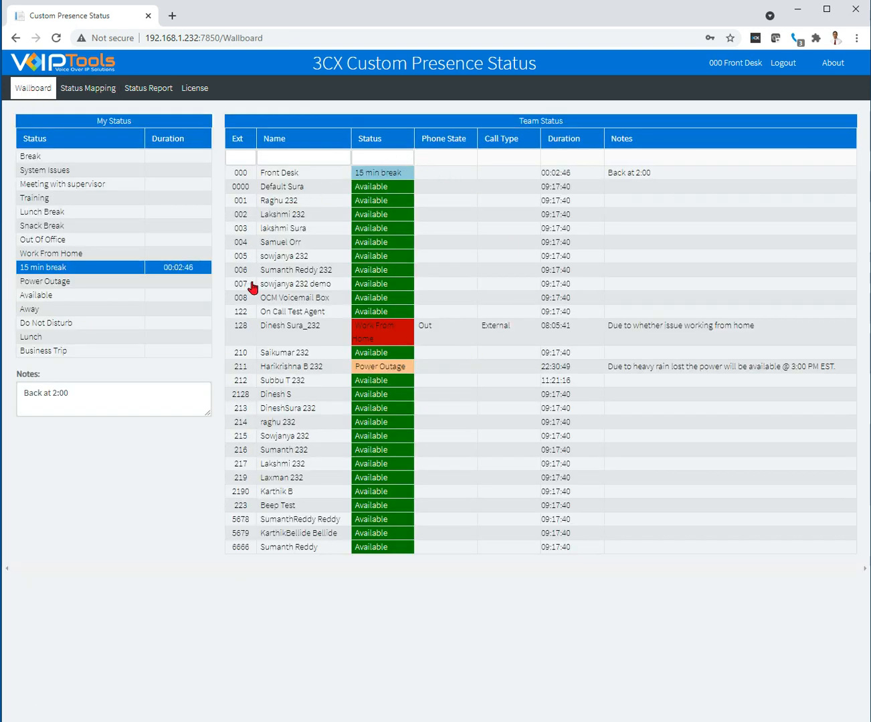
pyautogui.moveTo(323, 625)
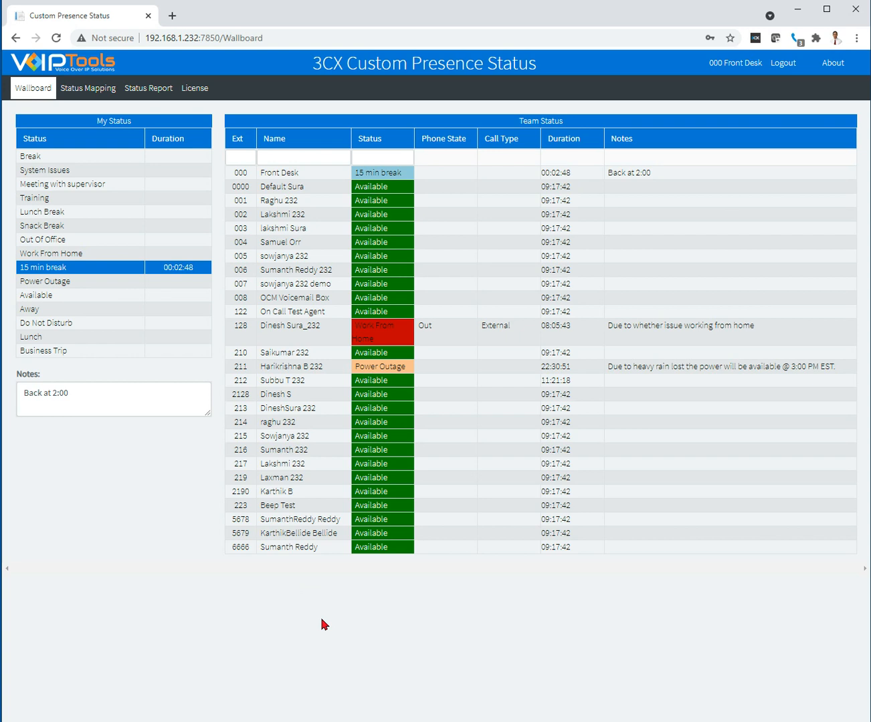